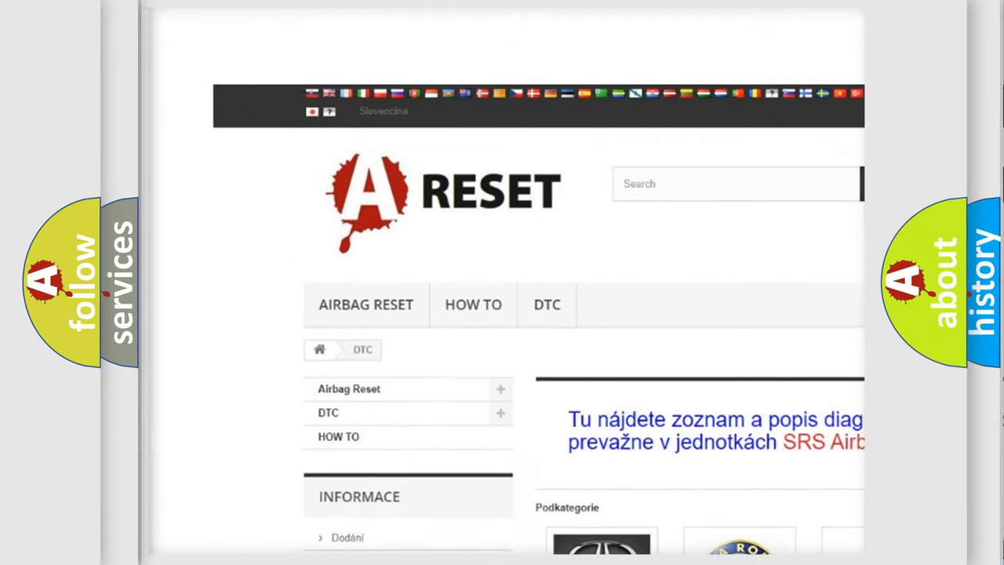
# Open the Cadillac DTC tile and browse its list of B-series codes.
pyautogui.scroll(-3)
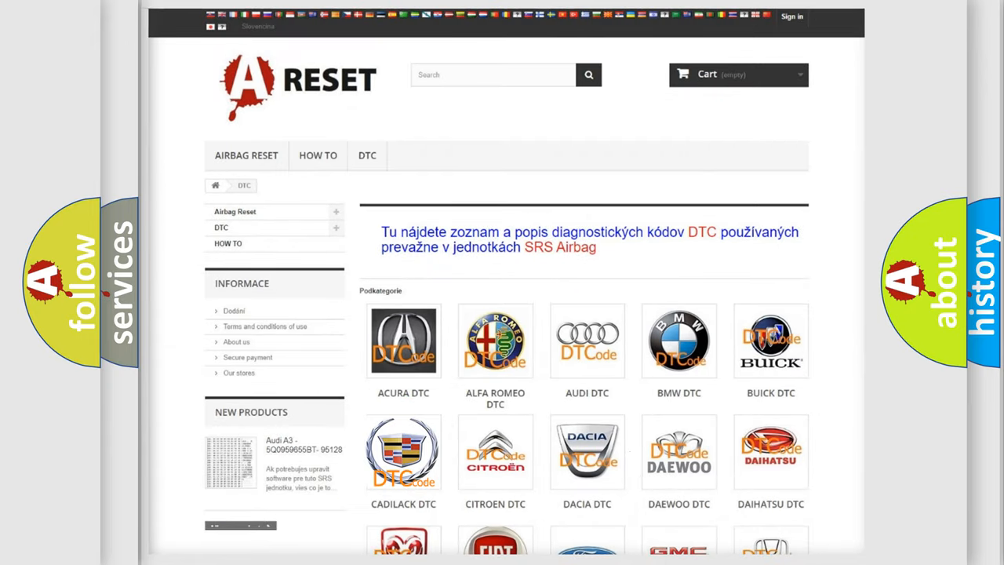
pyautogui.click(402, 450)
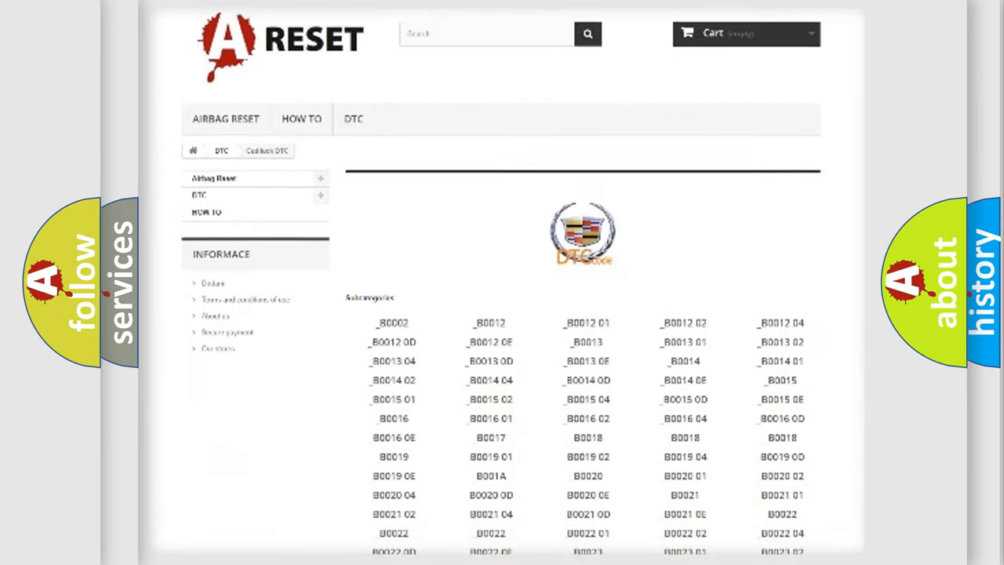
pyautogui.scroll(-3)
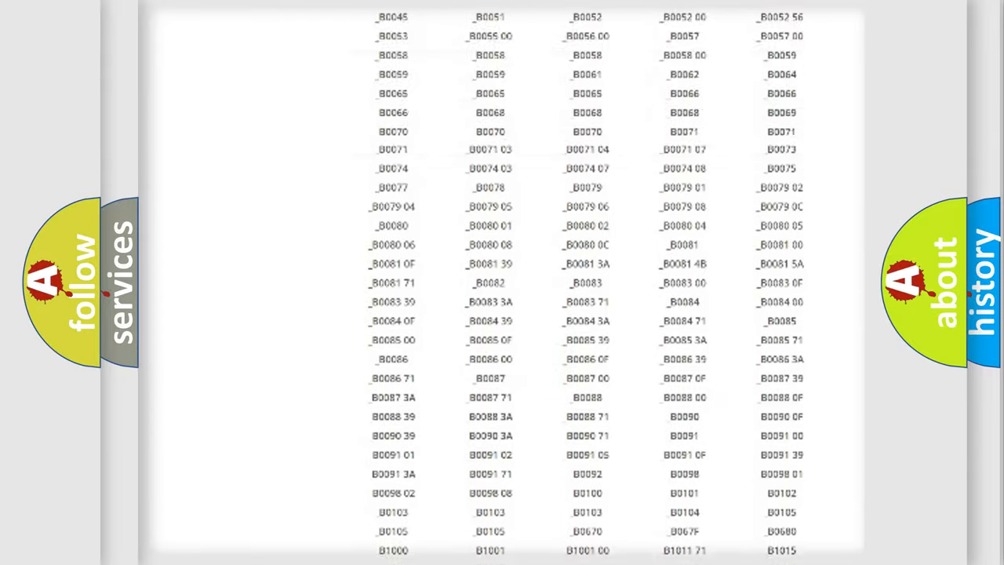
pyautogui.scroll(3)
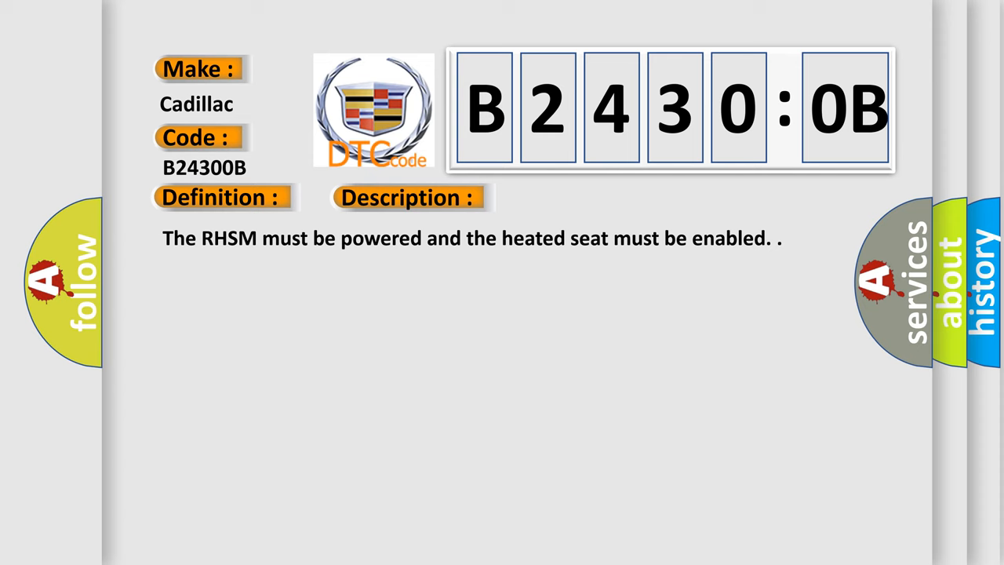
# Show the Cause heading and the list of RHSM fault causes for B24300B.
pyautogui.click(573, 197)
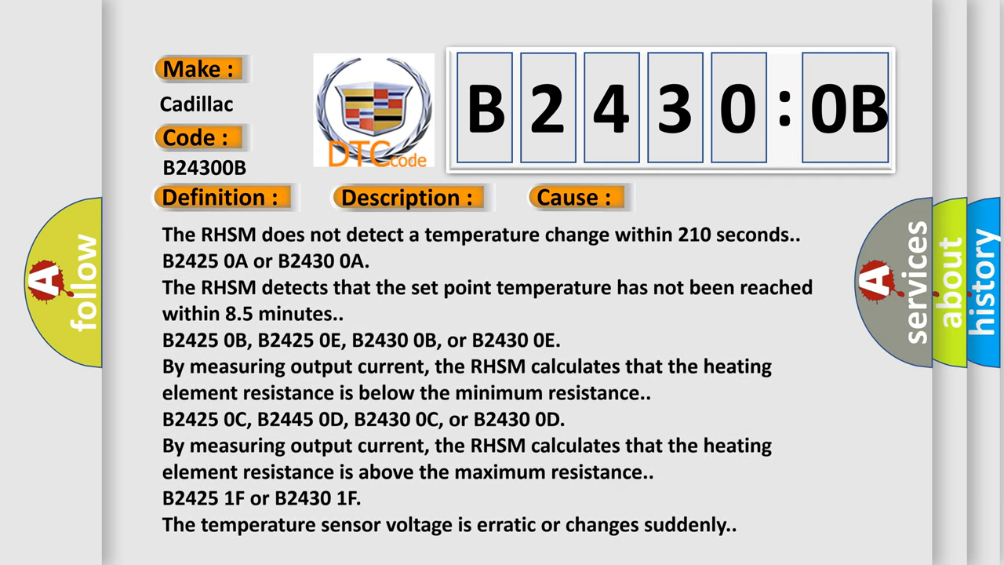
# Scroll the B24300B causes down to the erratic or sudden temperature sensor voltage cause.
pyautogui.scroll(-3)
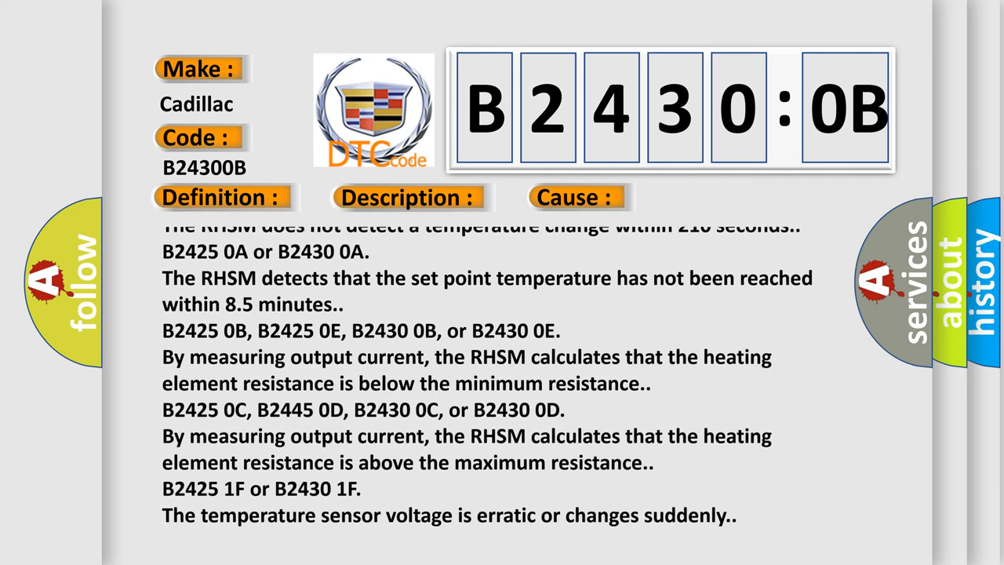
pyautogui.scroll(-3)
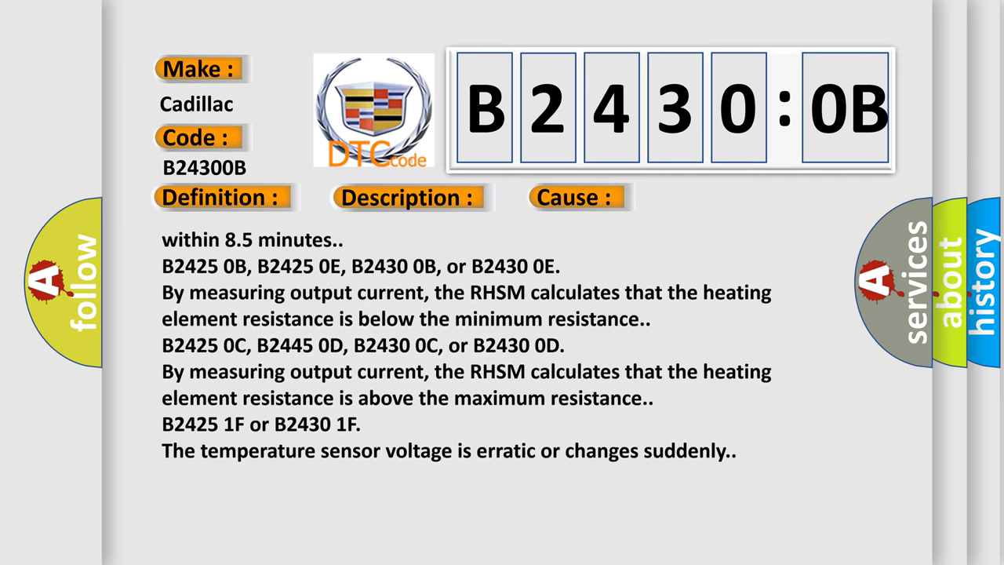
pyautogui.scroll(-3)
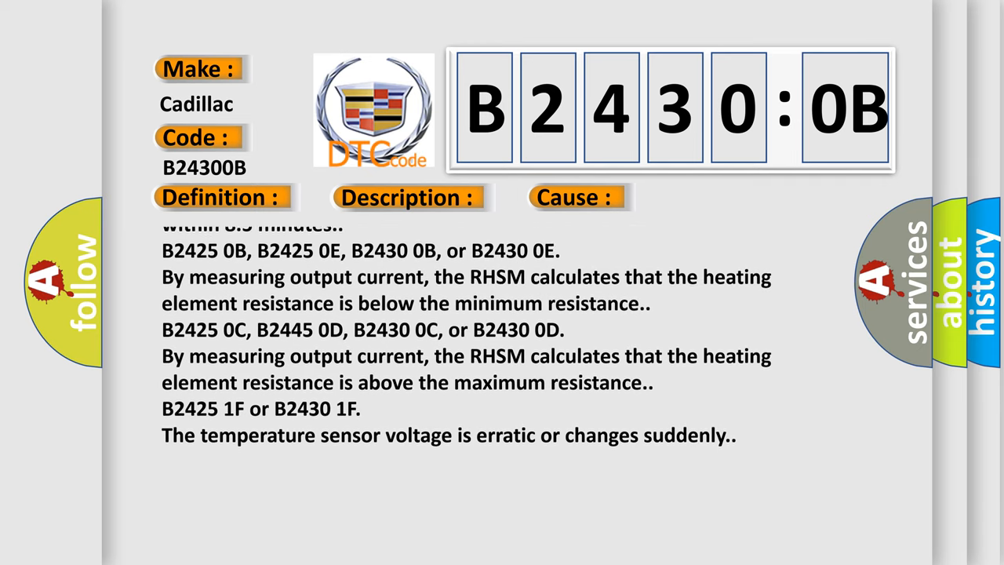